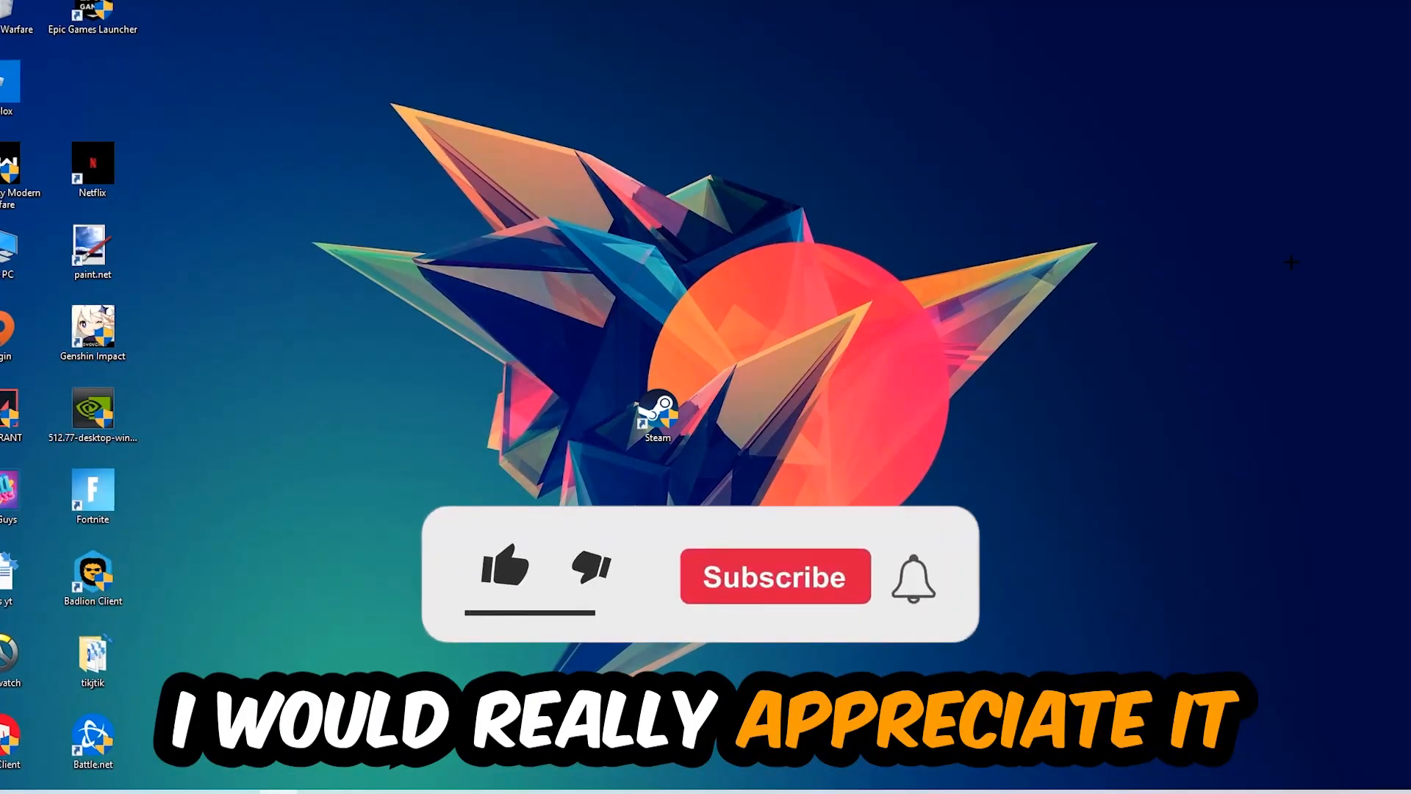
Bring up the taskbar's context menu with its Task Manager entry
{"action": "left_click", "coordinate": [505, 570]}
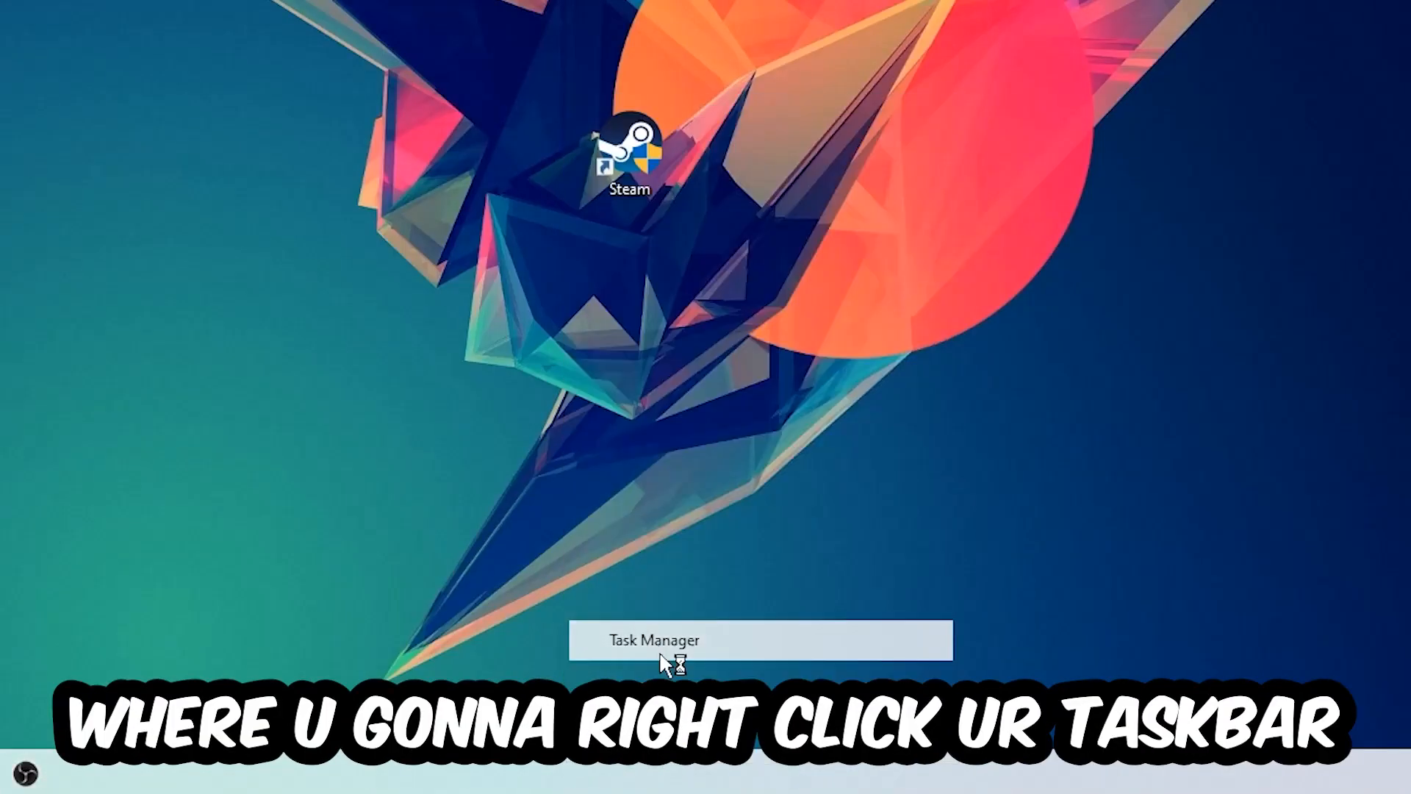
Launch Task Manager to end background tasks, then reach Display settings from the desktop menu
{"action": "left_click", "coordinate": [649, 640]}
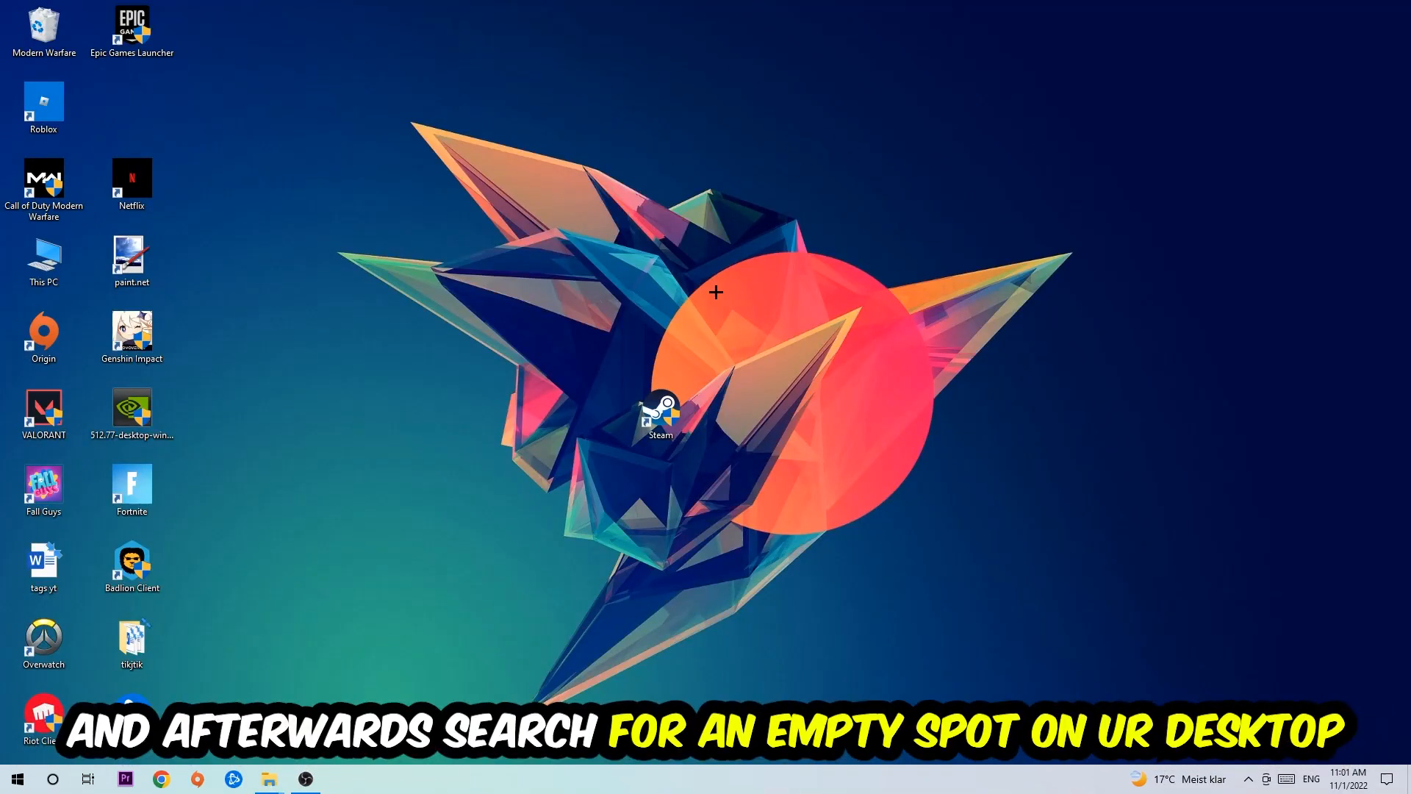
{"action": "mouse_move", "coordinate": [912, 198]}
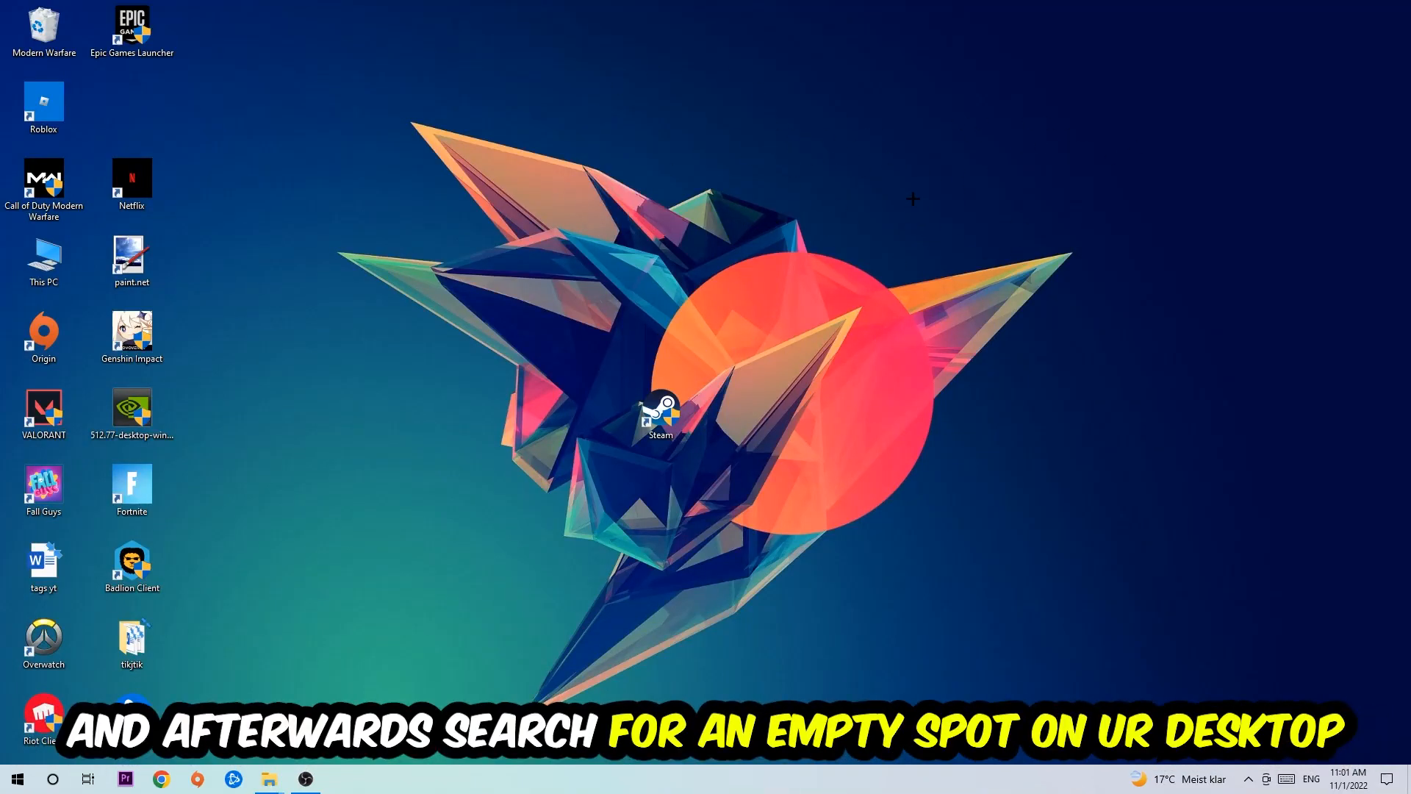
{"action": "right_click", "coordinate": [913, 199]}
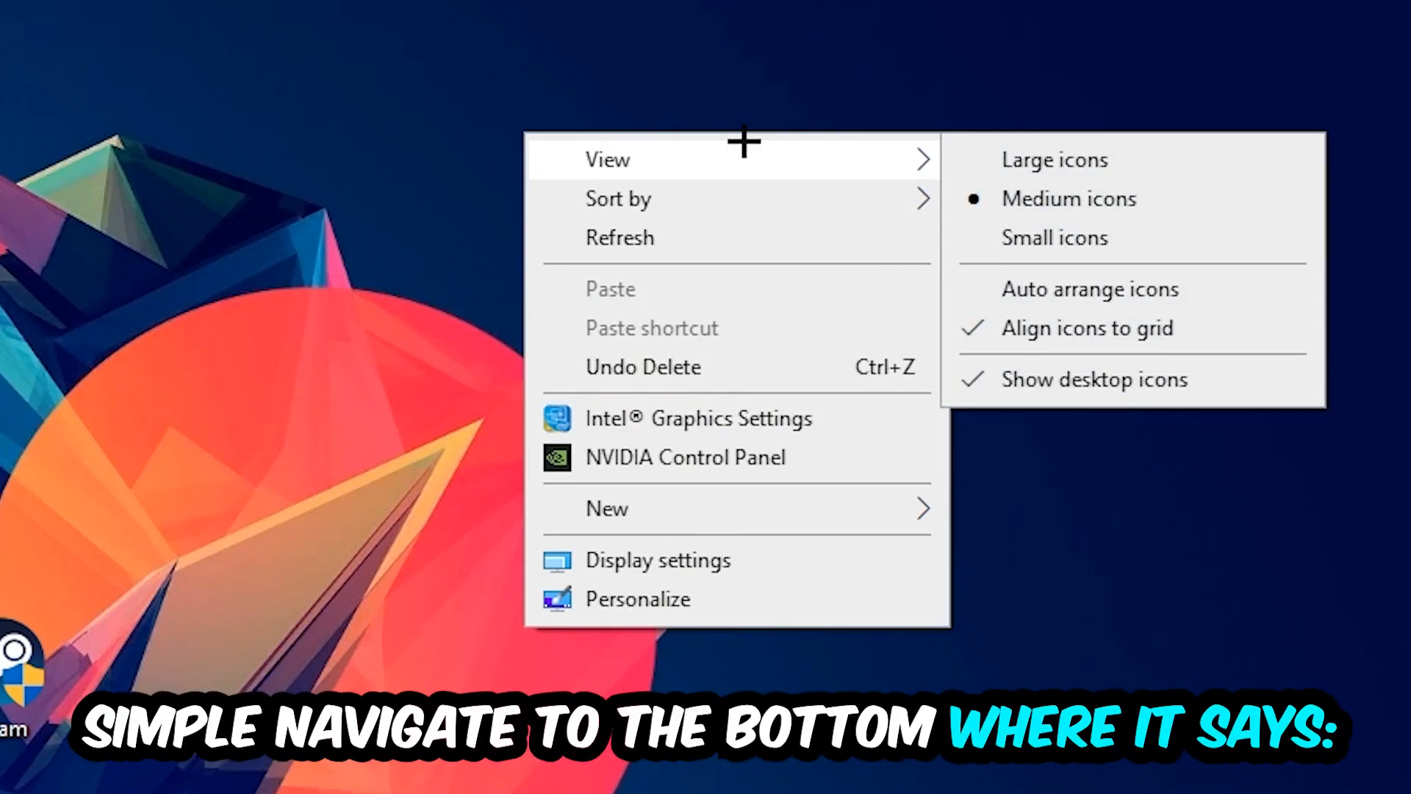
{"action": "mouse_move", "coordinate": [714, 559]}
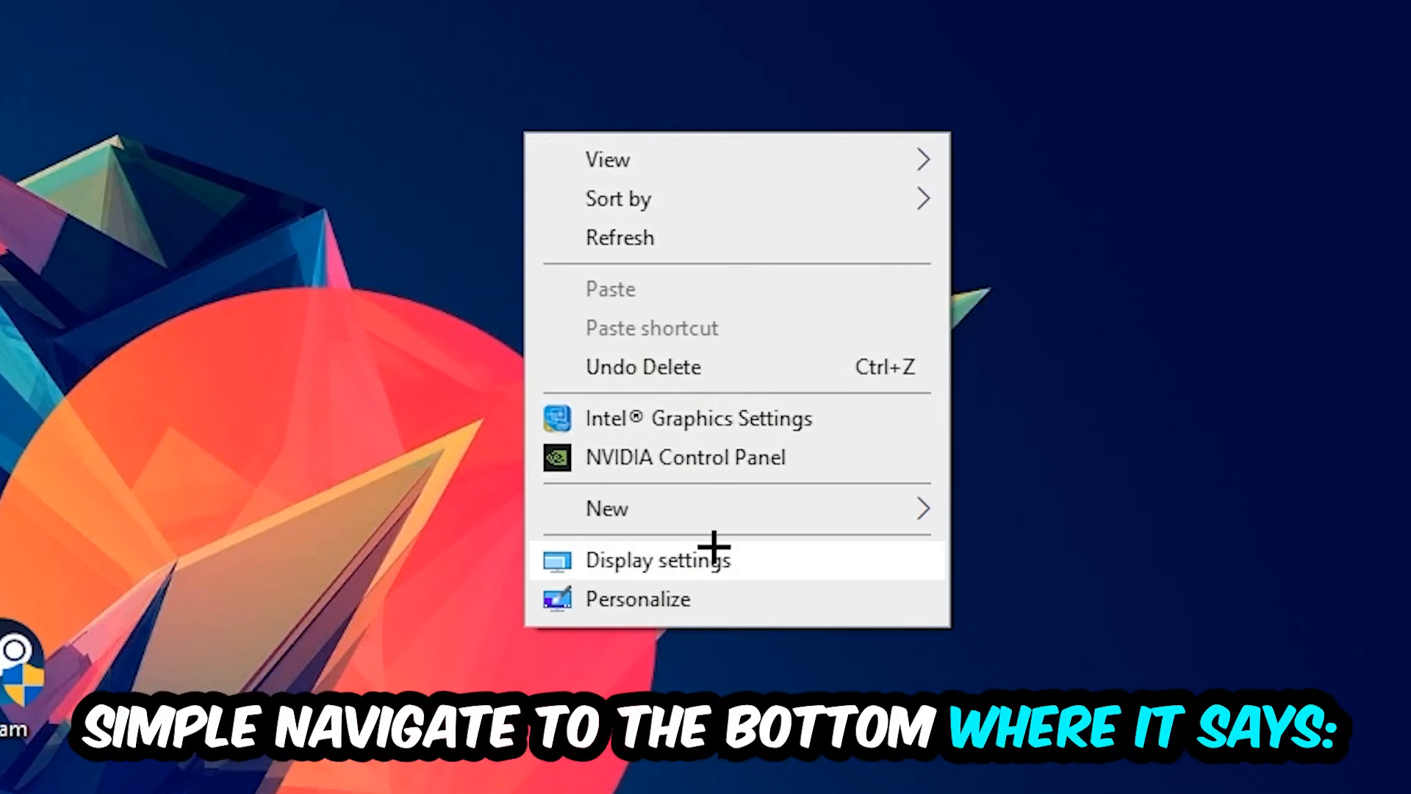
{"action": "left_click", "coordinate": [658, 559]}
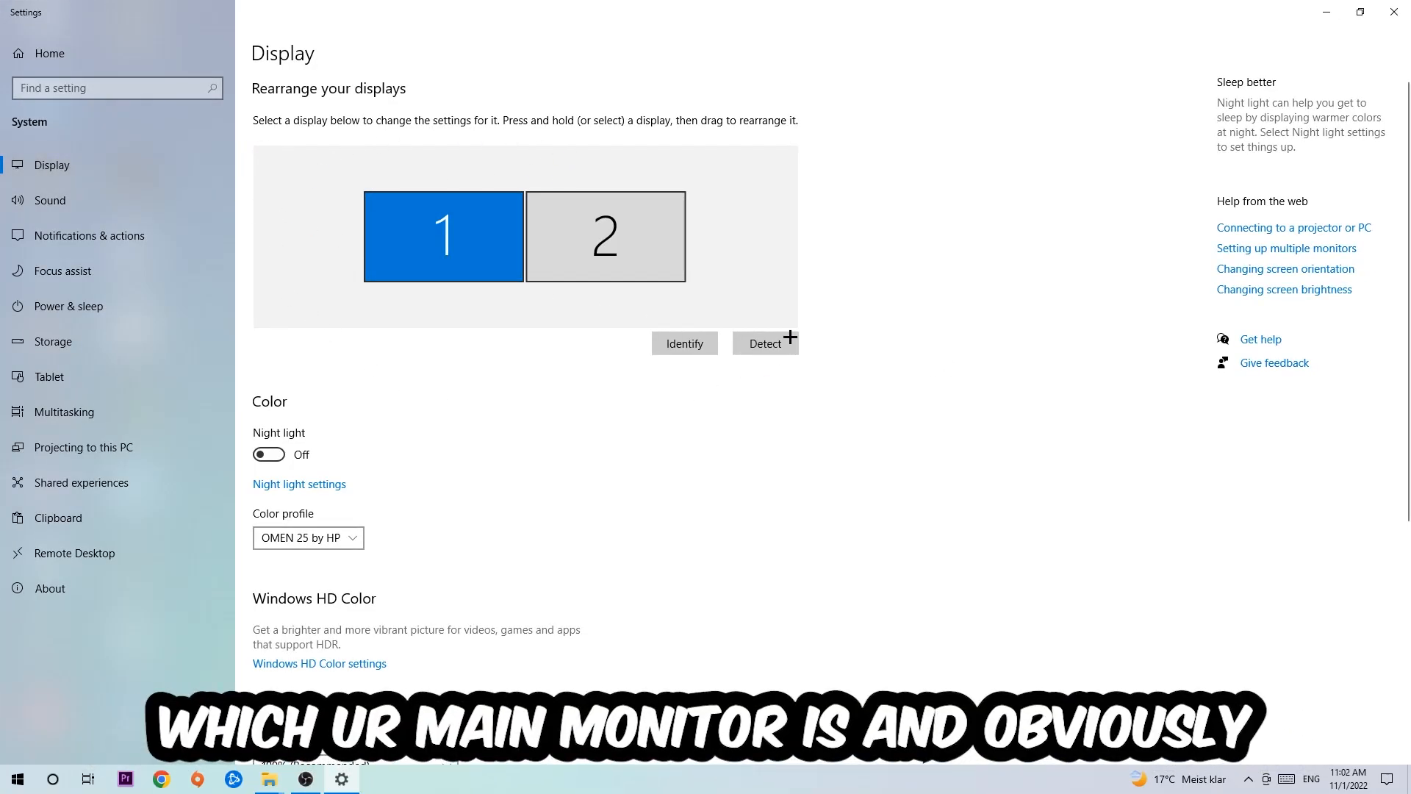
{"action": "mouse_move", "coordinate": [599, 394]}
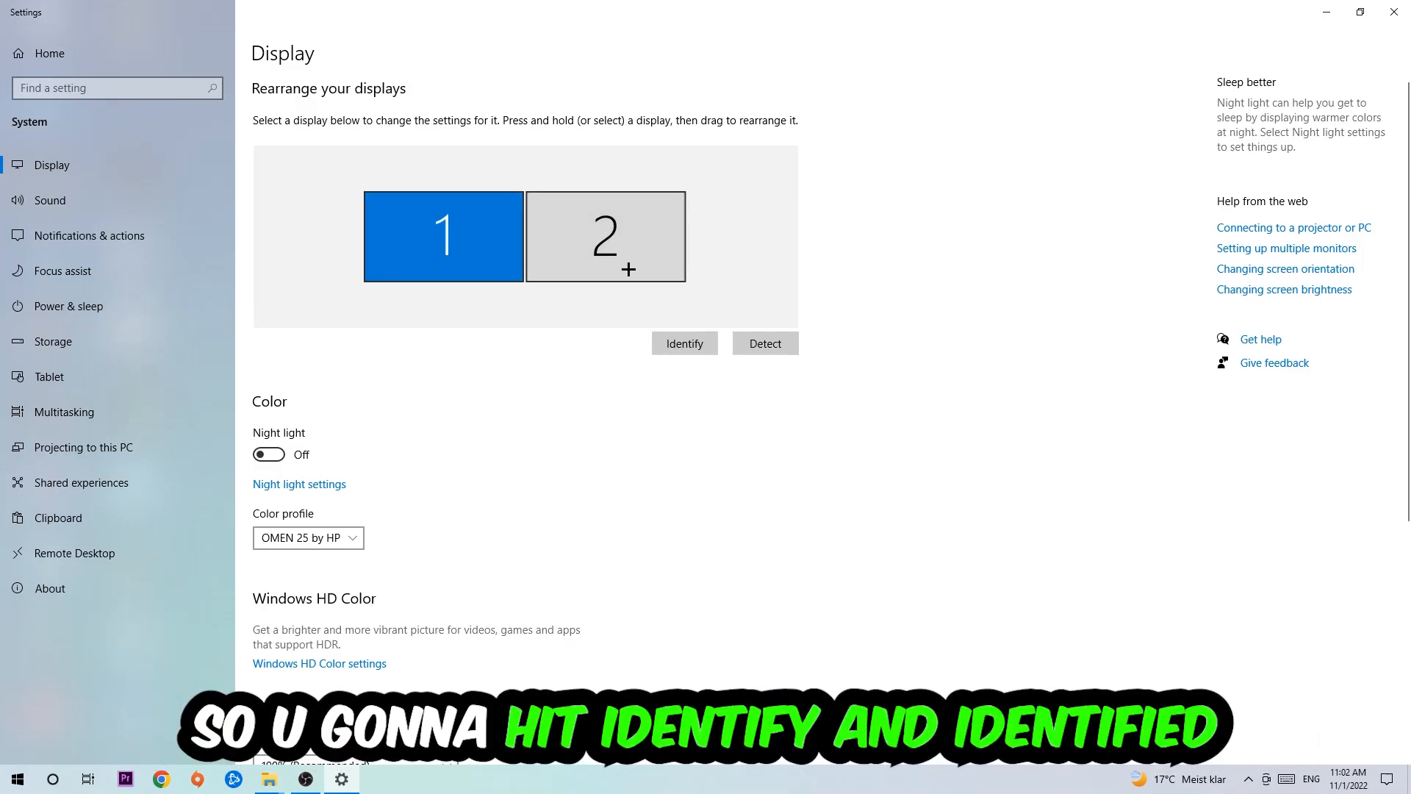
Review Scale and layout: 100% (Recommended) scaling and 1920 × 1080 resolution
{"action": "scroll", "scroll_direction": "down", "scroll_amount": 3}
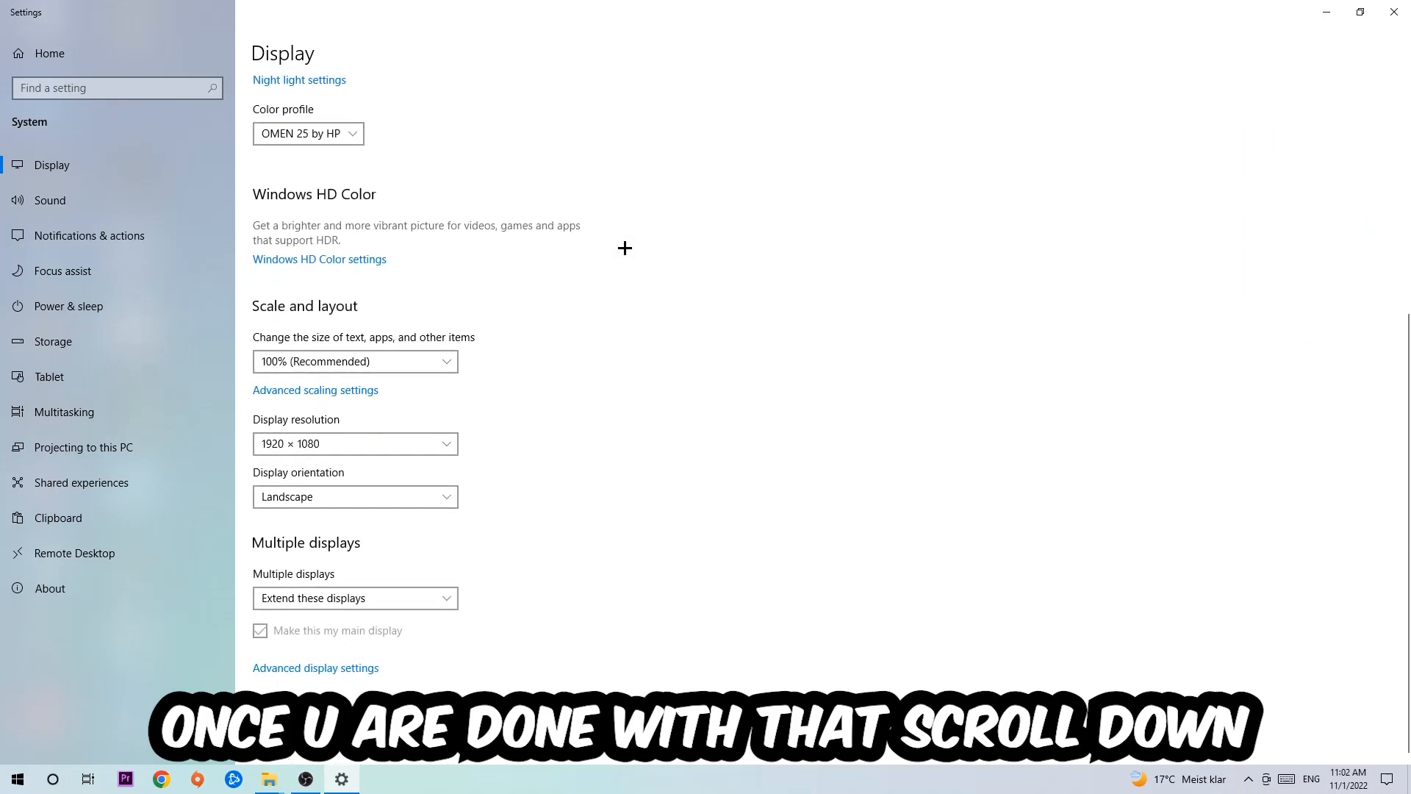
{"action": "mouse_move", "coordinate": [318, 317]}
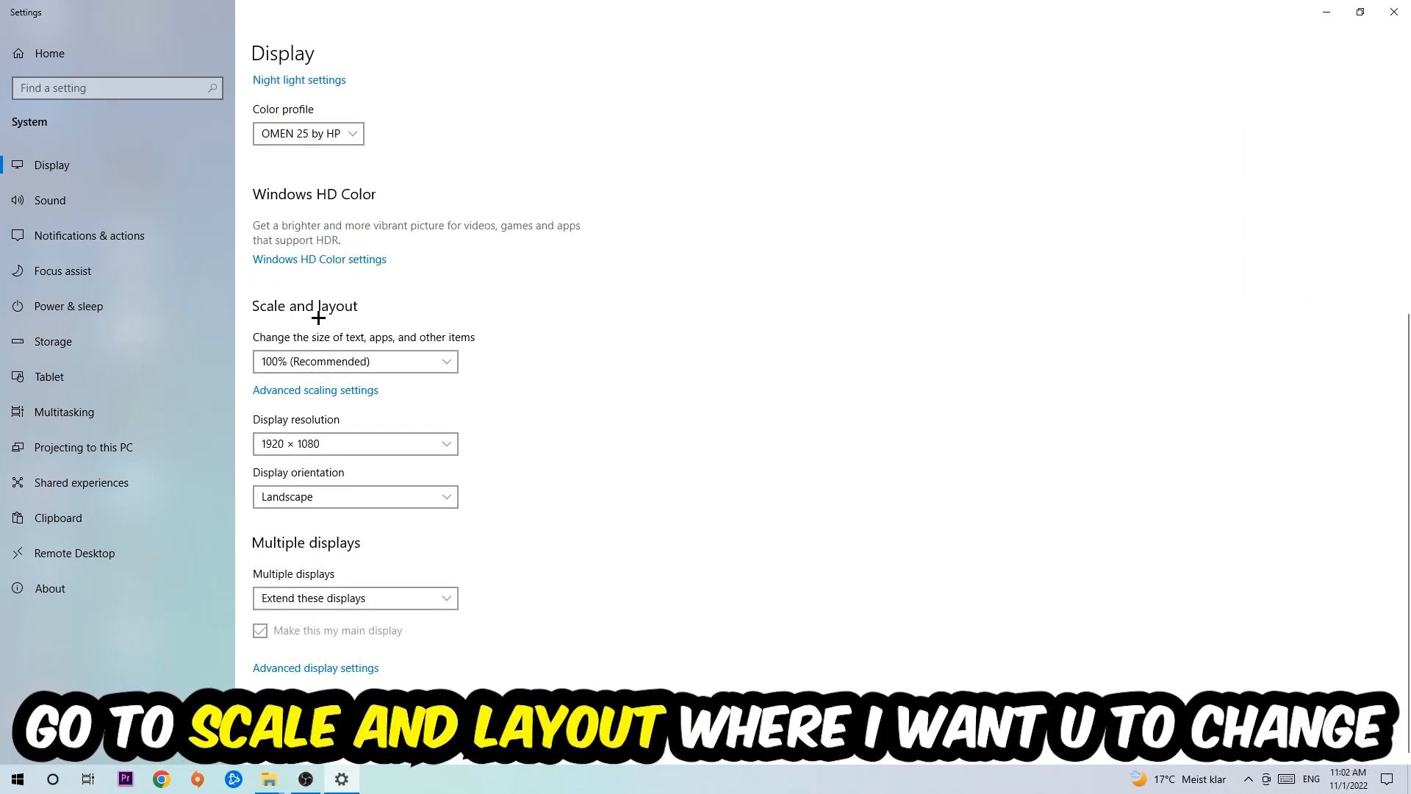
{"action": "left_click", "coordinate": [355, 362]}
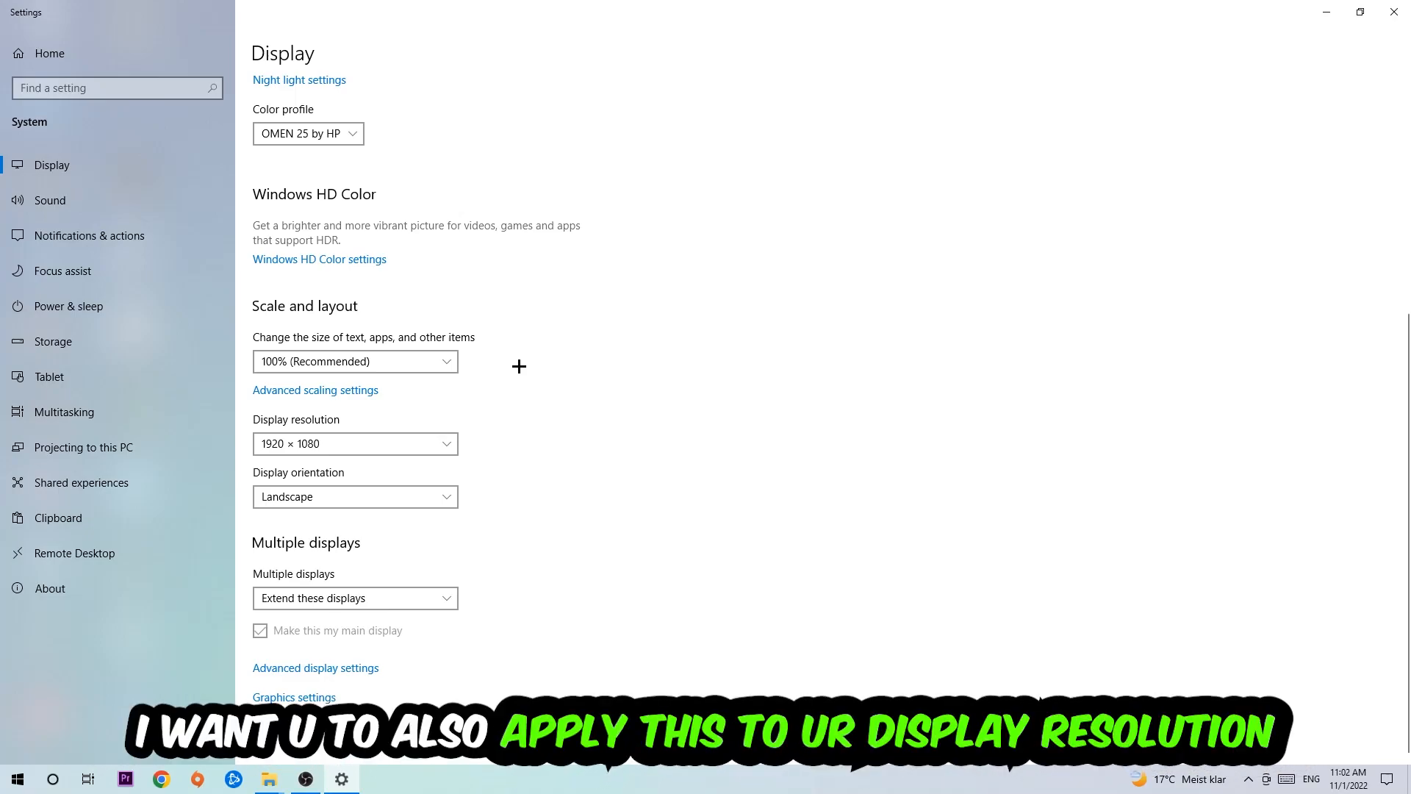
{"action": "mouse_move", "coordinate": [1085, 110]}
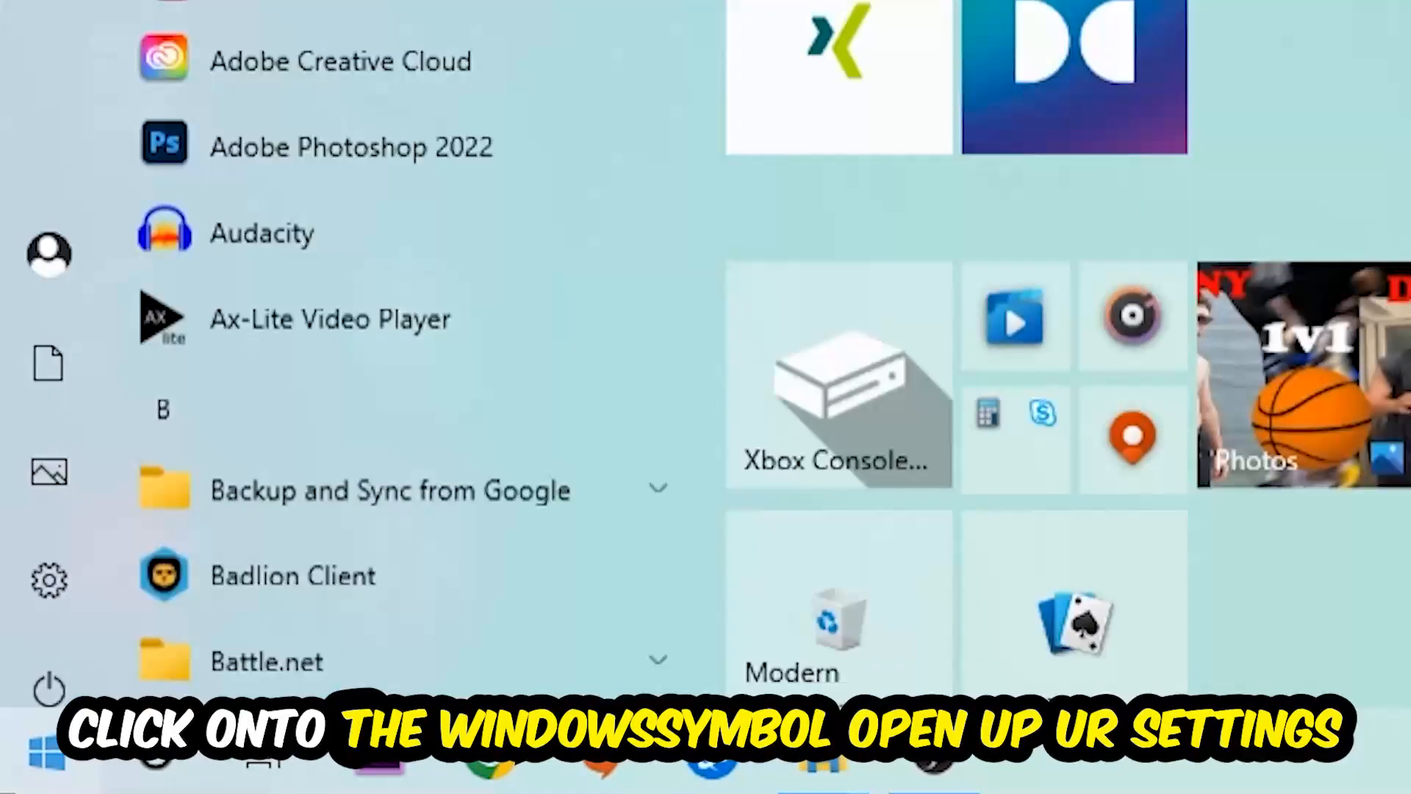
Go through Settings > Update & Security to the Windows Update page, which reports the PC up to date
{"action": "left_click", "coordinate": [50, 579]}
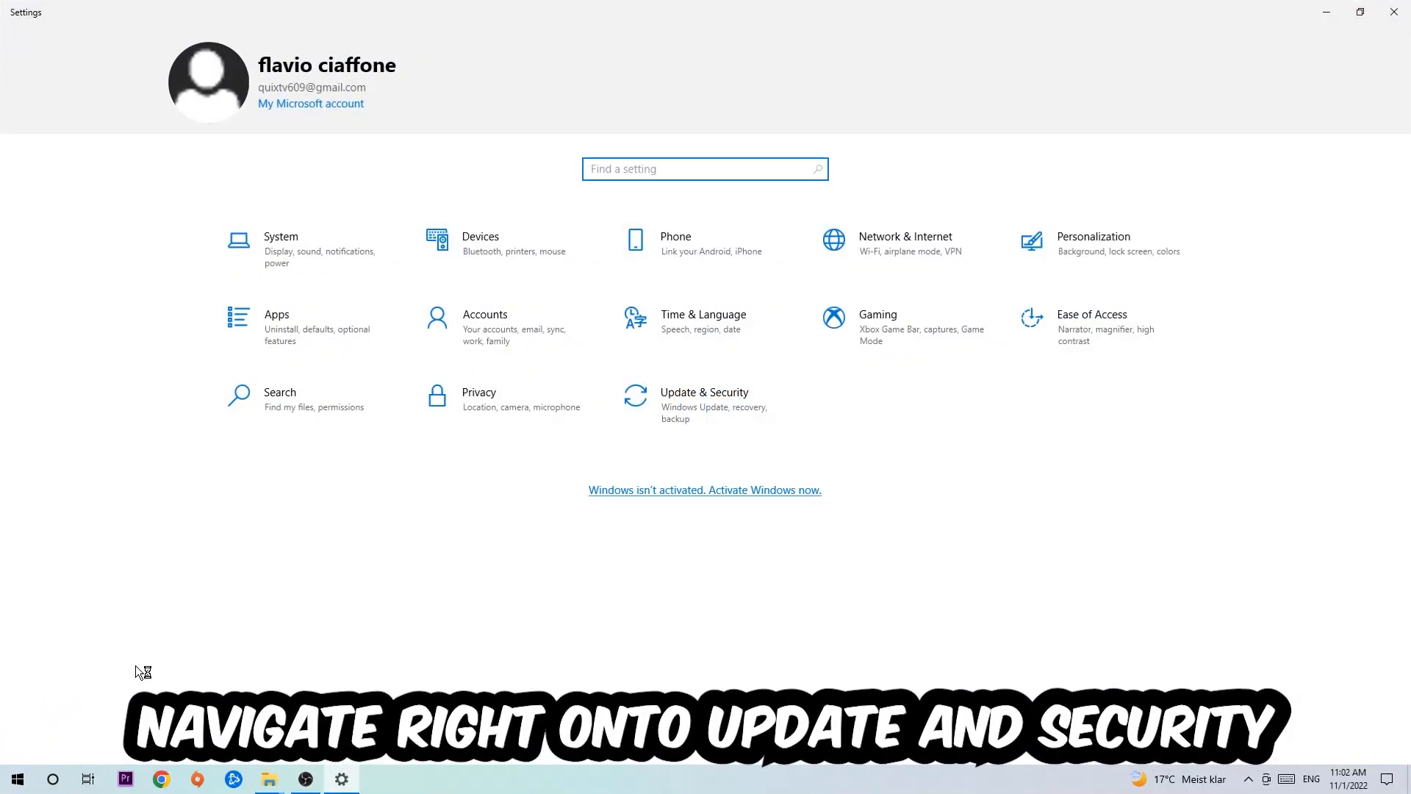
{"action": "left_click", "coordinate": [705, 400]}
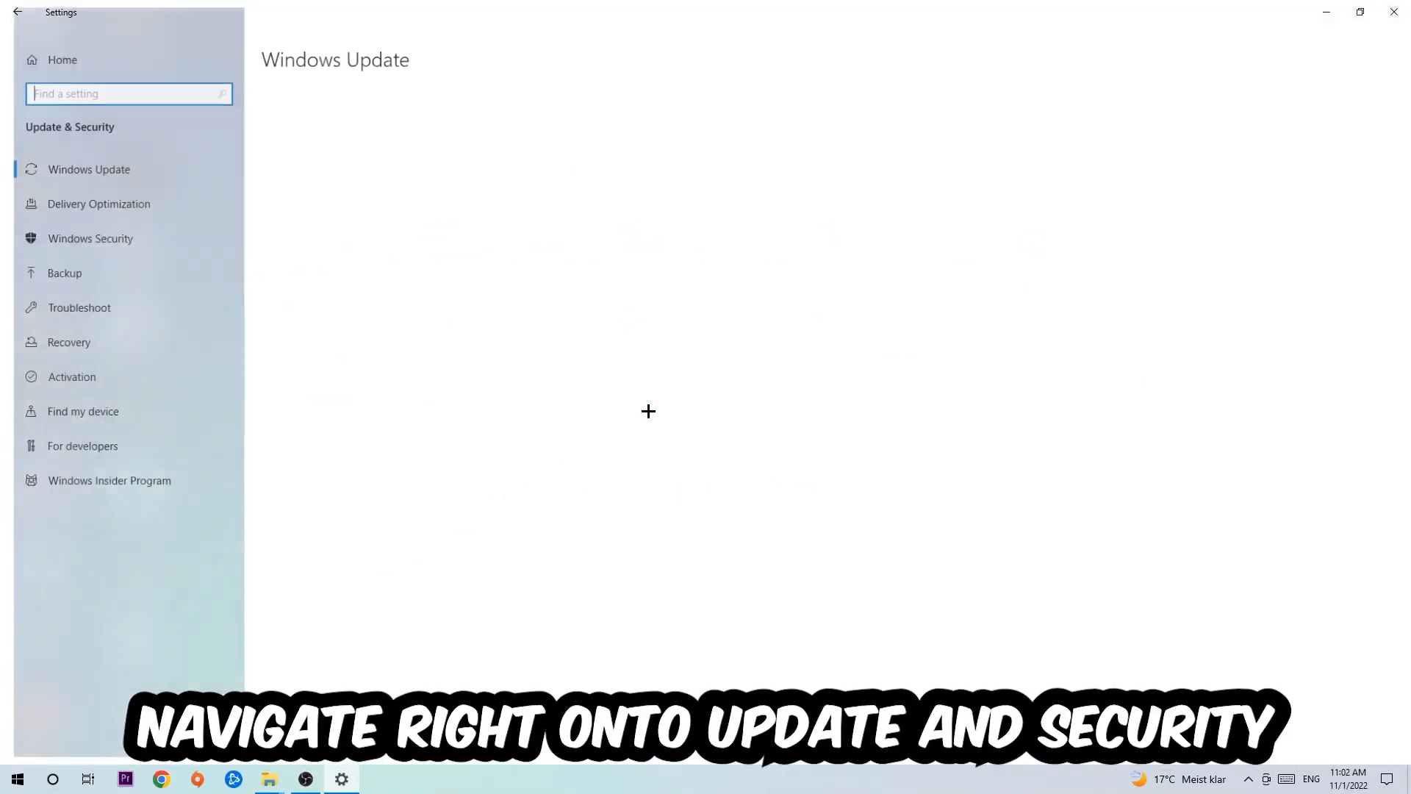
{"action": "left_click", "coordinate": [90, 169]}
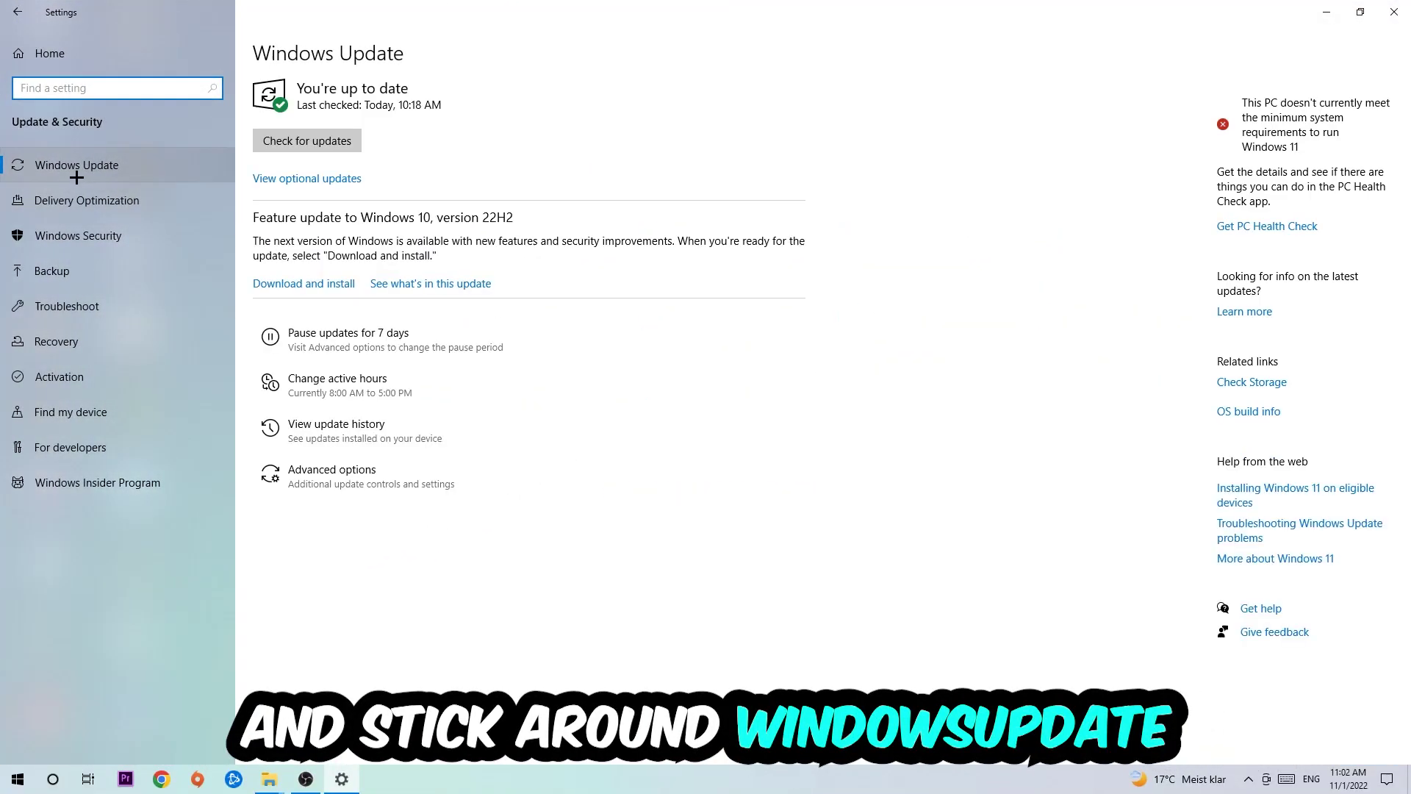